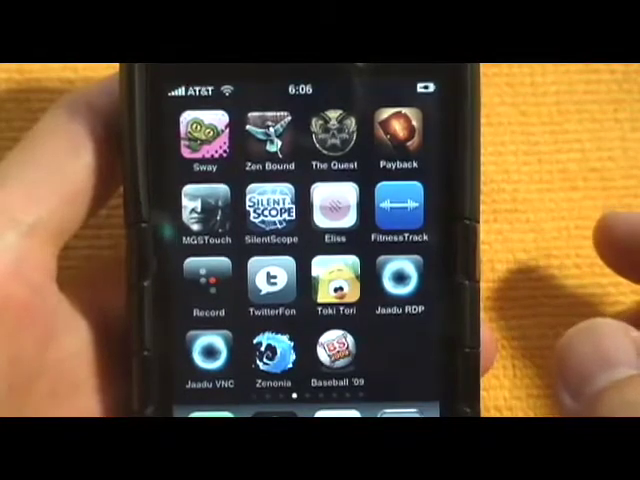
# Step: Launch Jaadu RDP from the home screen to reach a blank New Server form
pyautogui.click(404, 290)
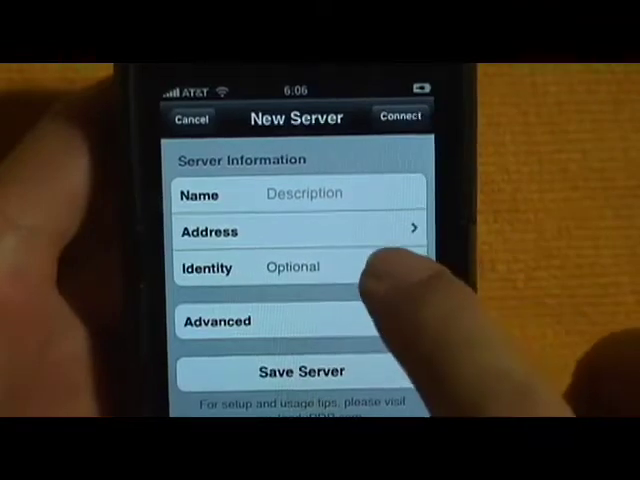
# Step: Review Advanced options (800 x 600, Thousands colors, audio) and connect to the server
pyautogui.click(290, 267)
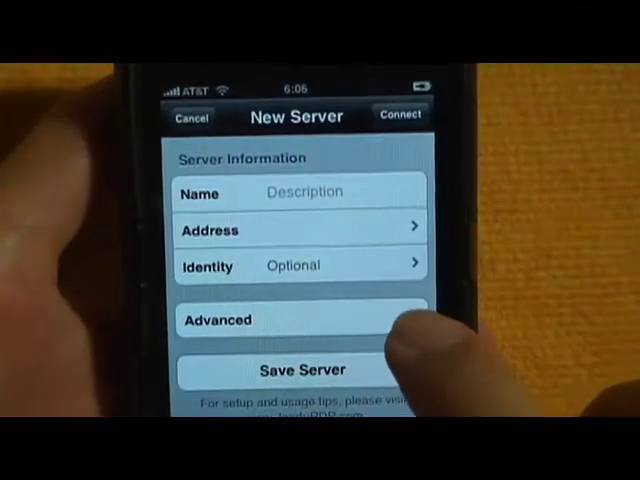
pyautogui.click(218, 320)
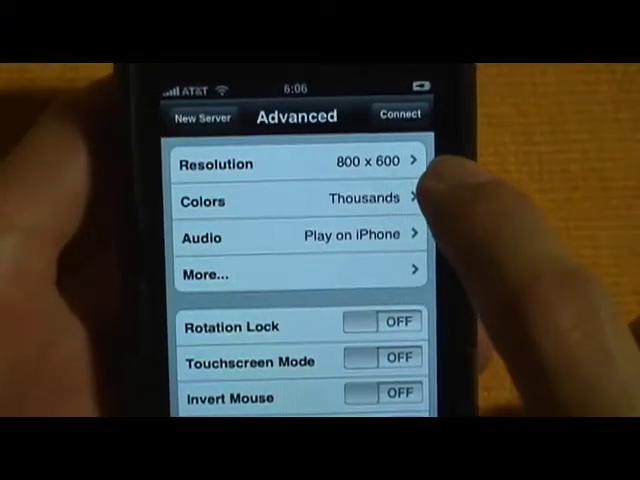
pyautogui.moveTo(440, 200)
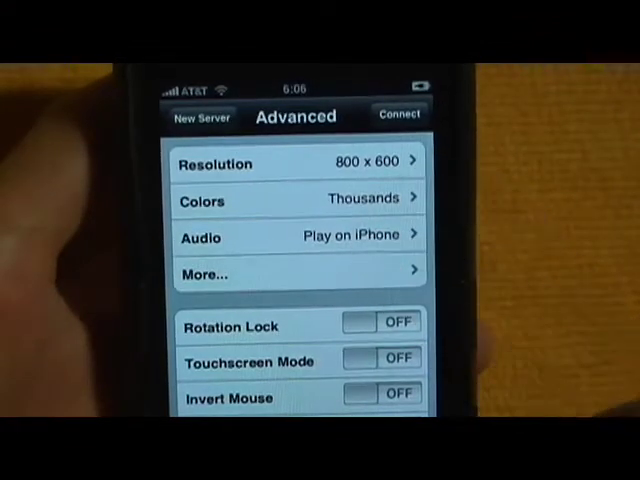
pyautogui.scroll(-3)
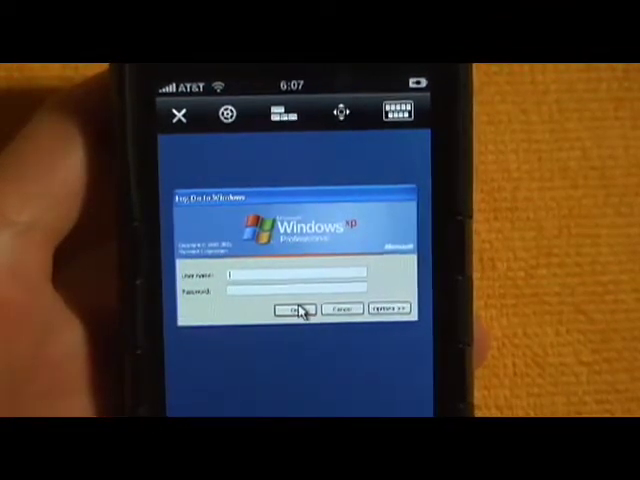
# Step: Log on to Windows XP to reach the remote desktop
pyautogui.click(298, 308)
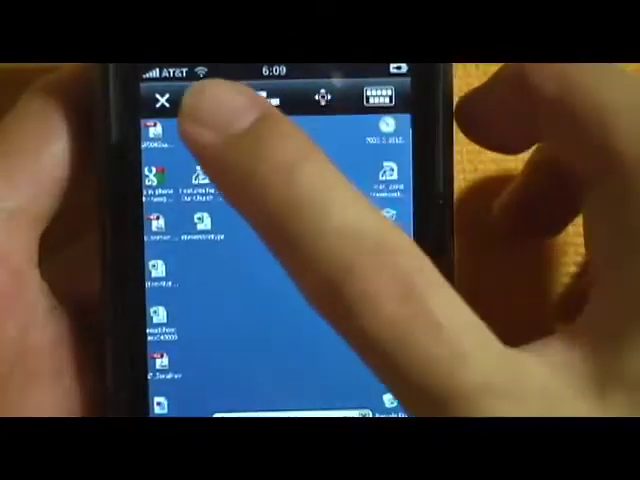
# Step: Open the gear settings panel and scroll through Rotation Lock, Controls, and resolution options
pyautogui.click(210, 100)
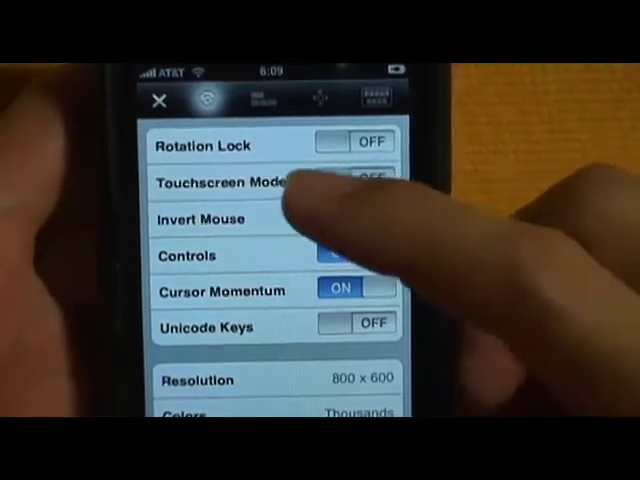
pyautogui.click(355, 255)
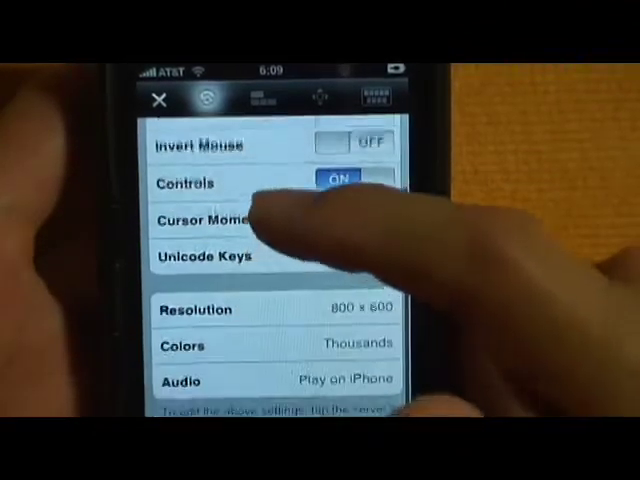
pyautogui.scroll(-3)
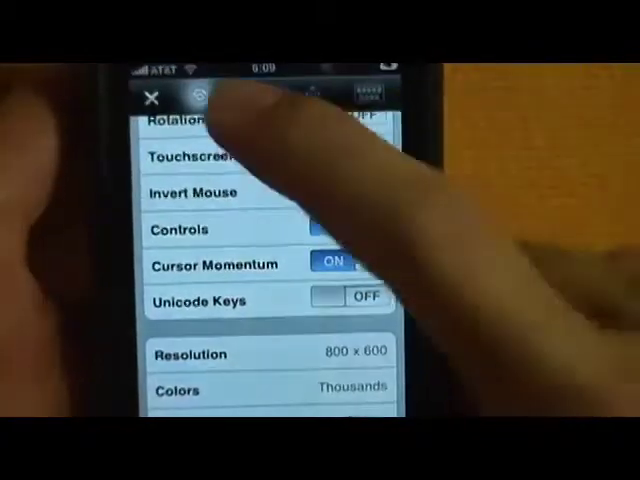